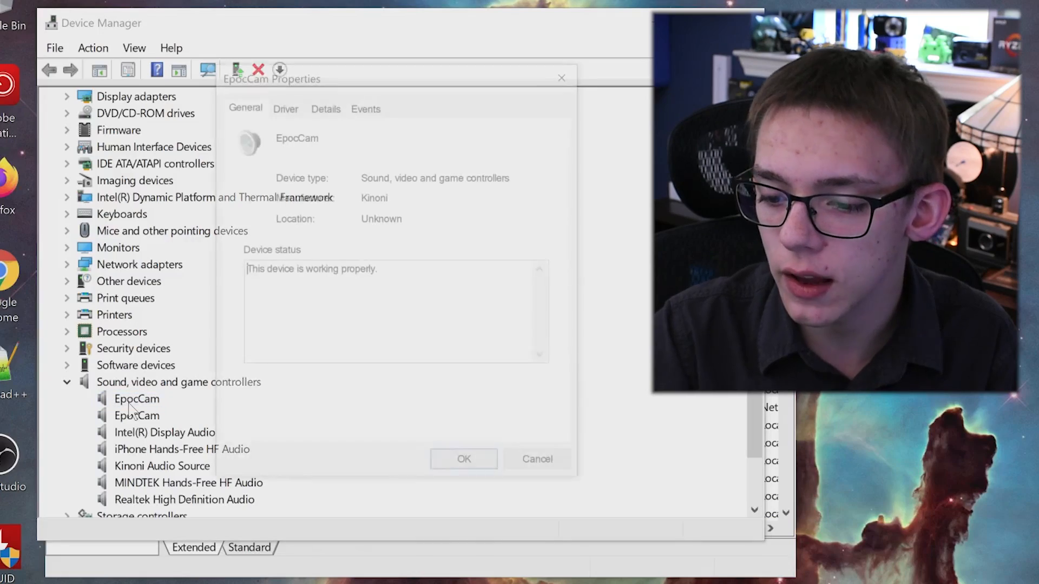
Step: Uninstall the duplicate EpocCam device from its Driver tab, then start the stopped Kinoni Service
click(285, 107)
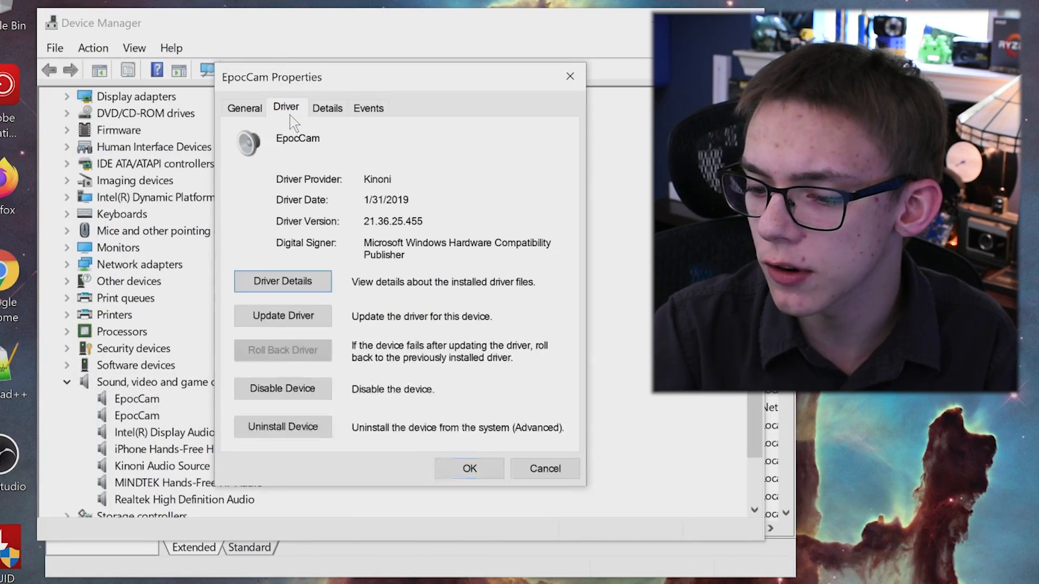
click(283, 426)
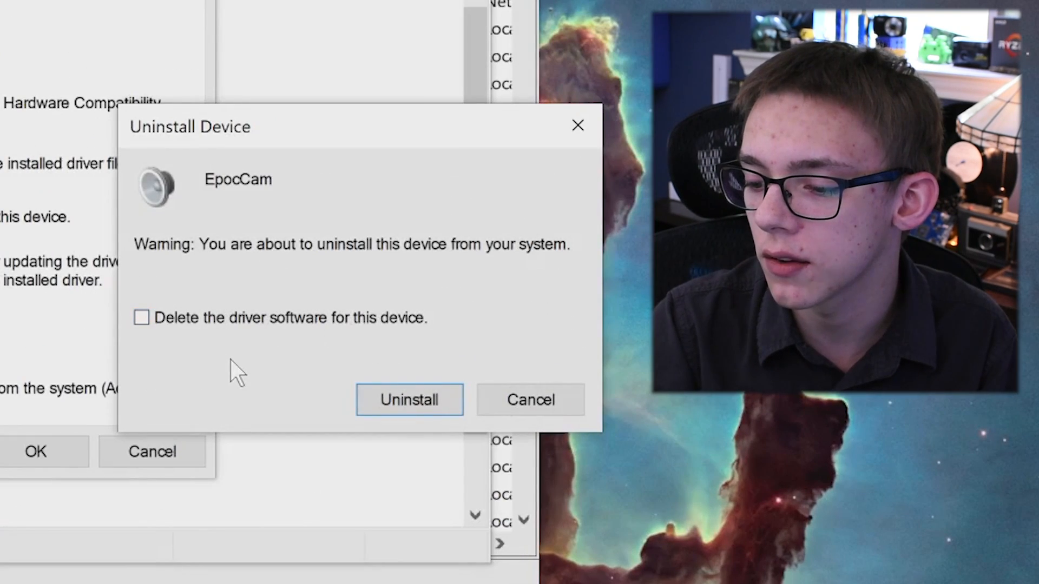
click(409, 399)
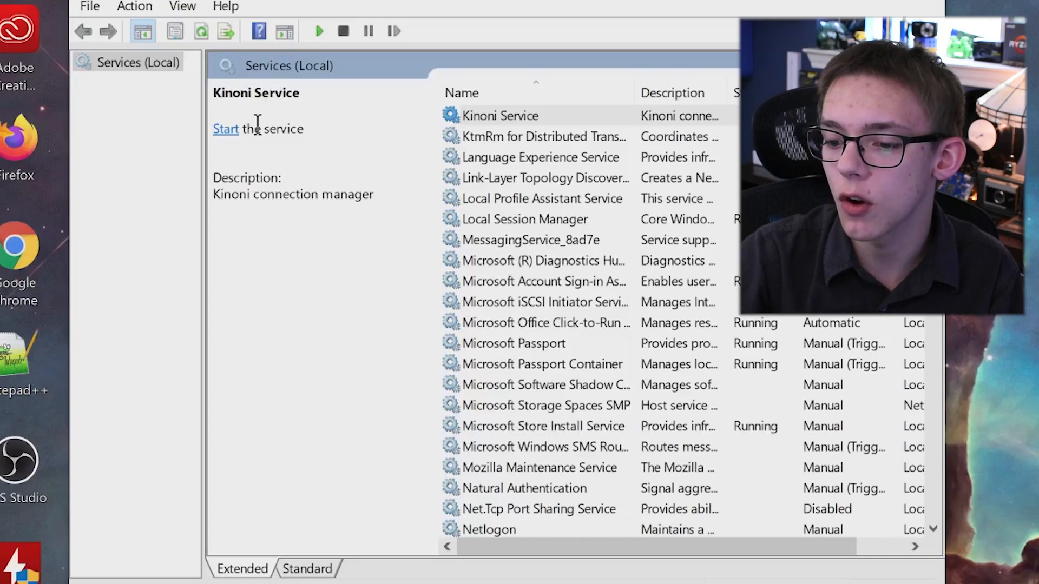
click(225, 129)
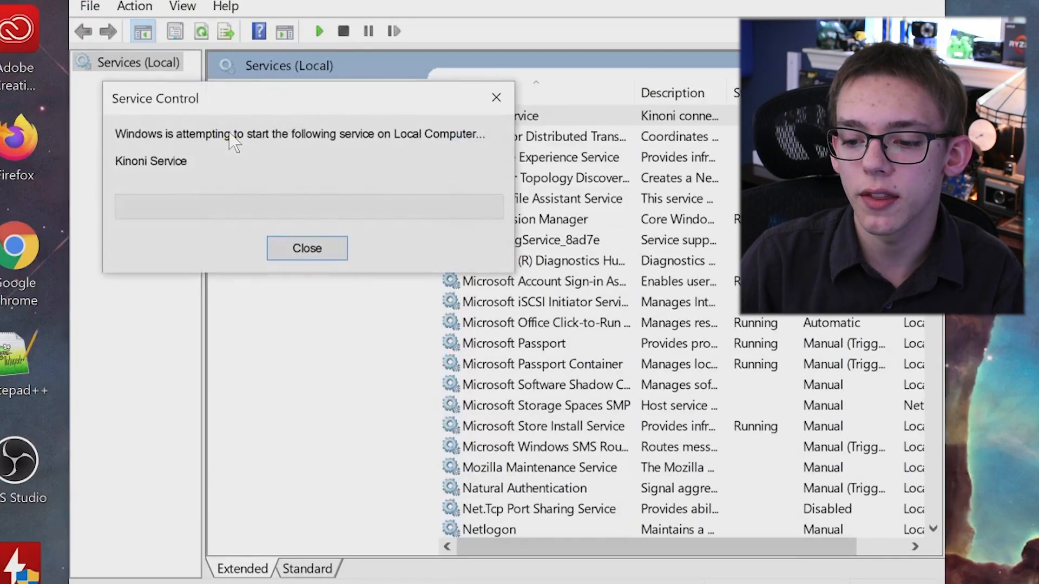
click(307, 248)
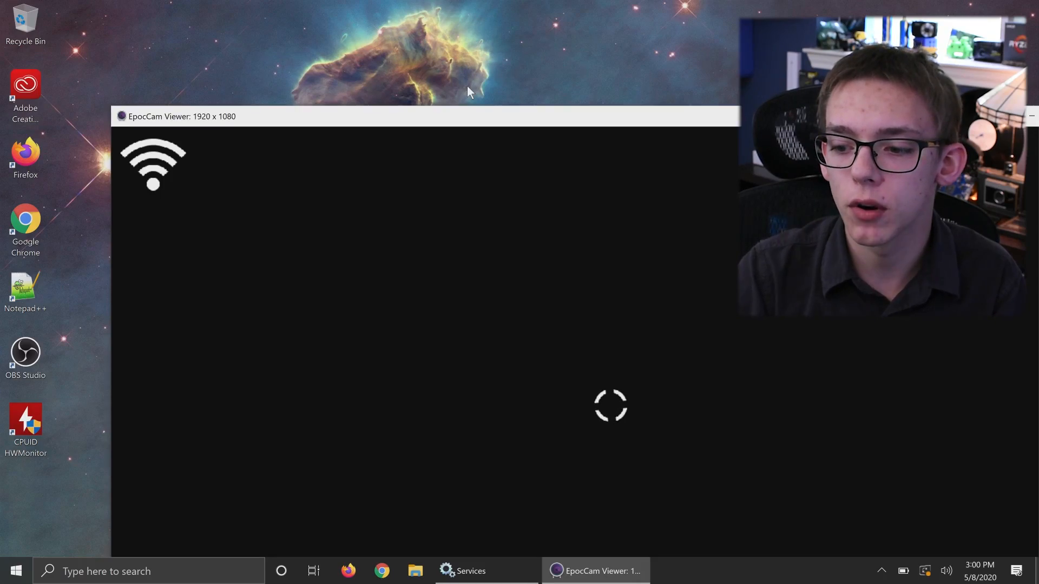